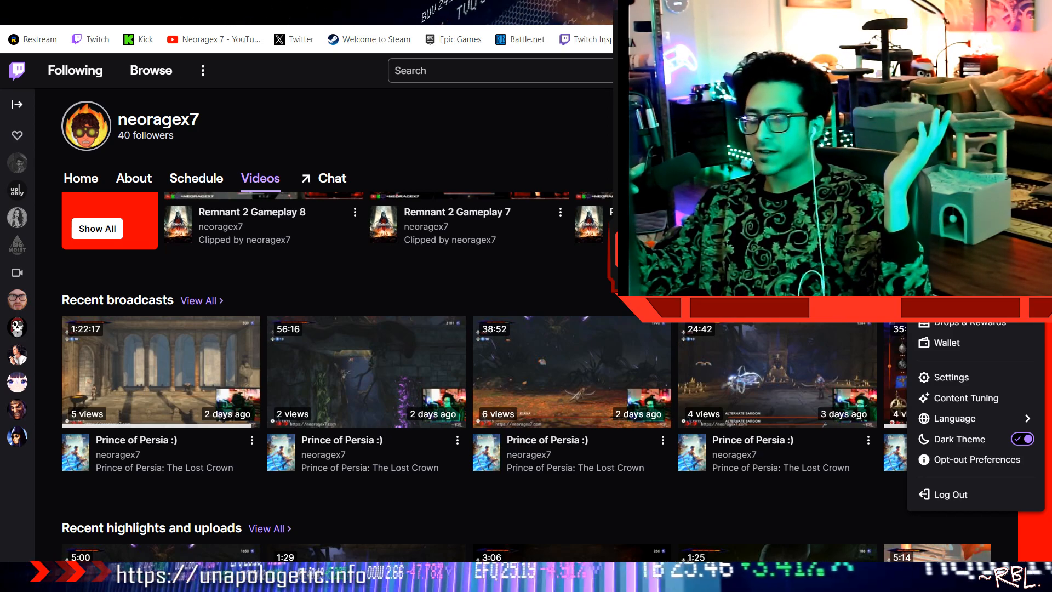
mouse_move(573, 468)
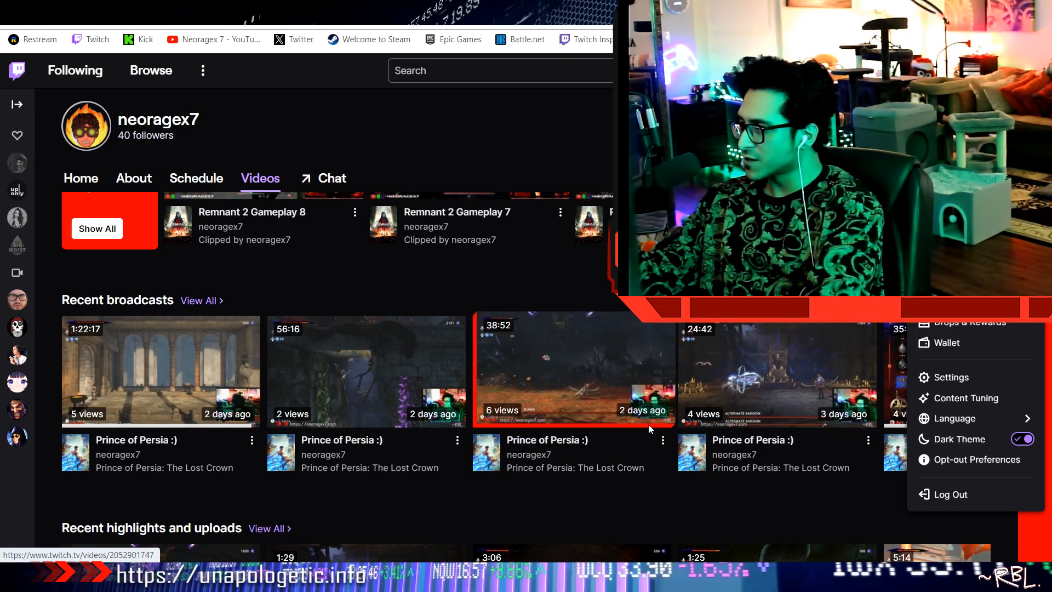
mouse_move(177, 506)
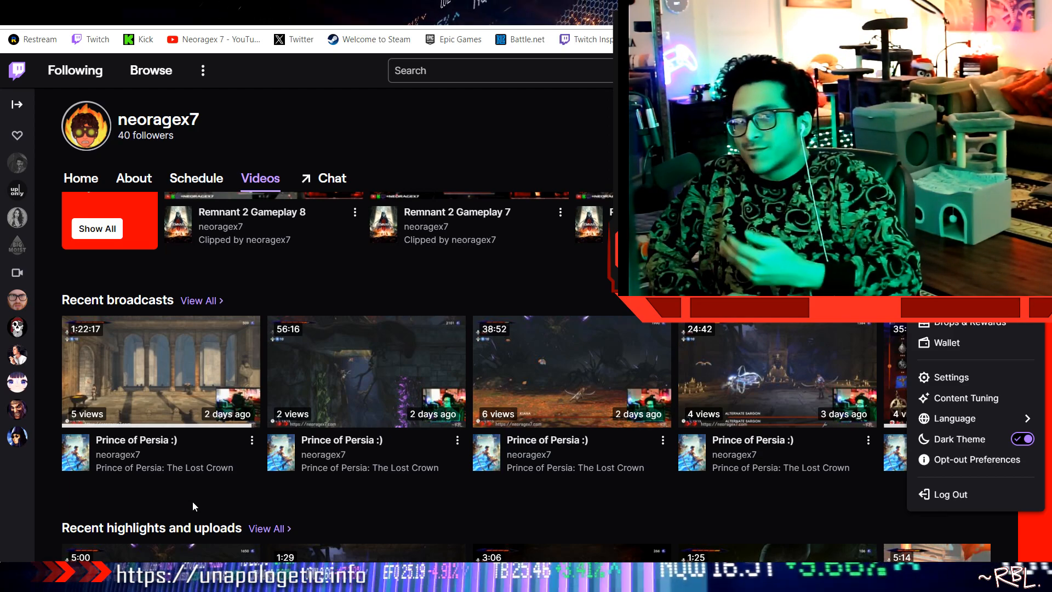
Step: Play the 56:16 Prince of Persia broadcast from Recent broadcasts, showing the Kiana boss fight
left_click(160, 371)
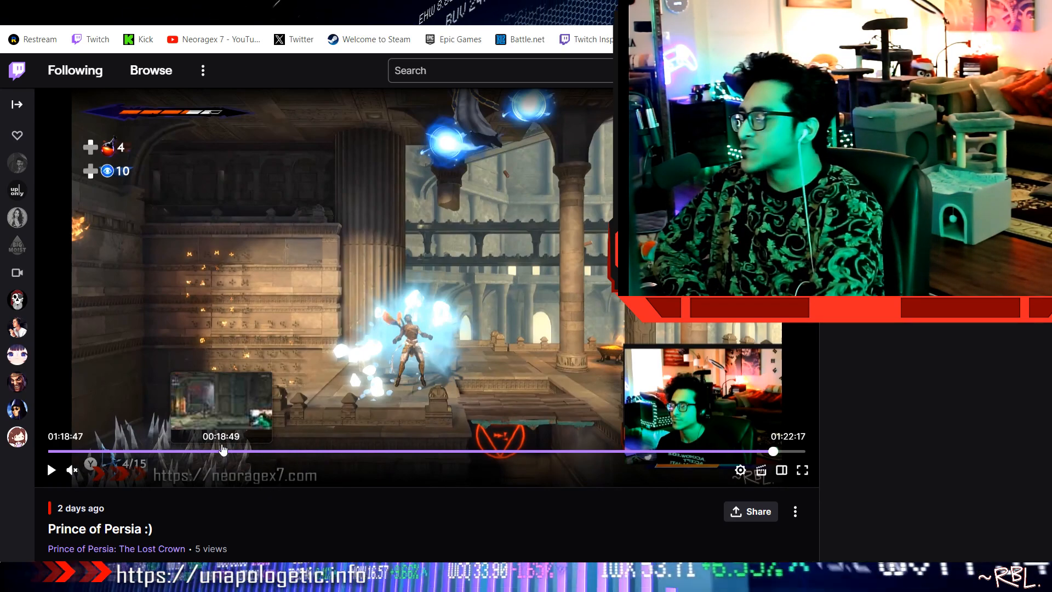
mouse_move(291, 459)
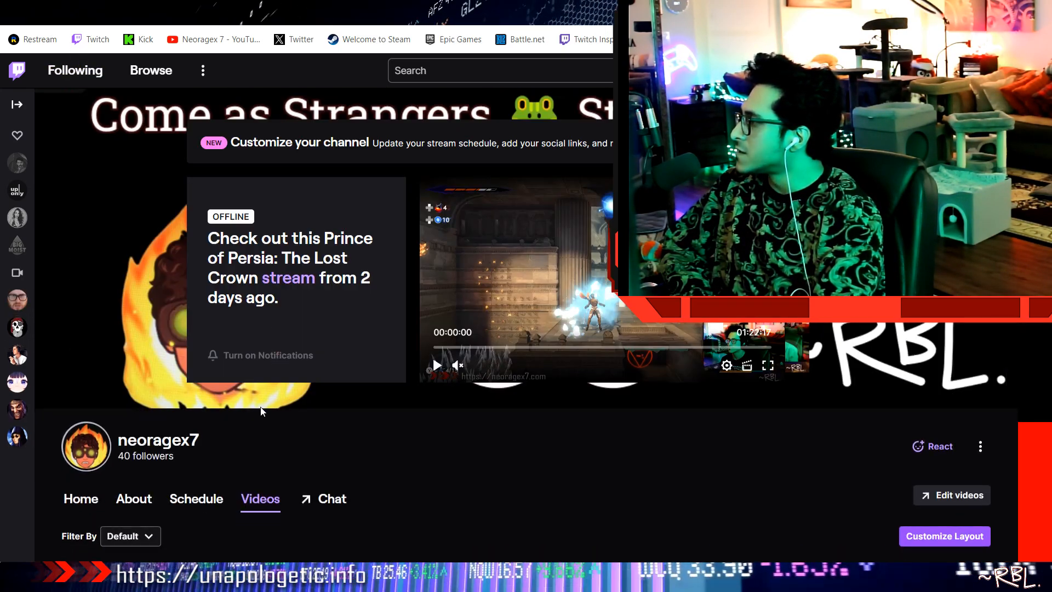
scroll("down", 3)
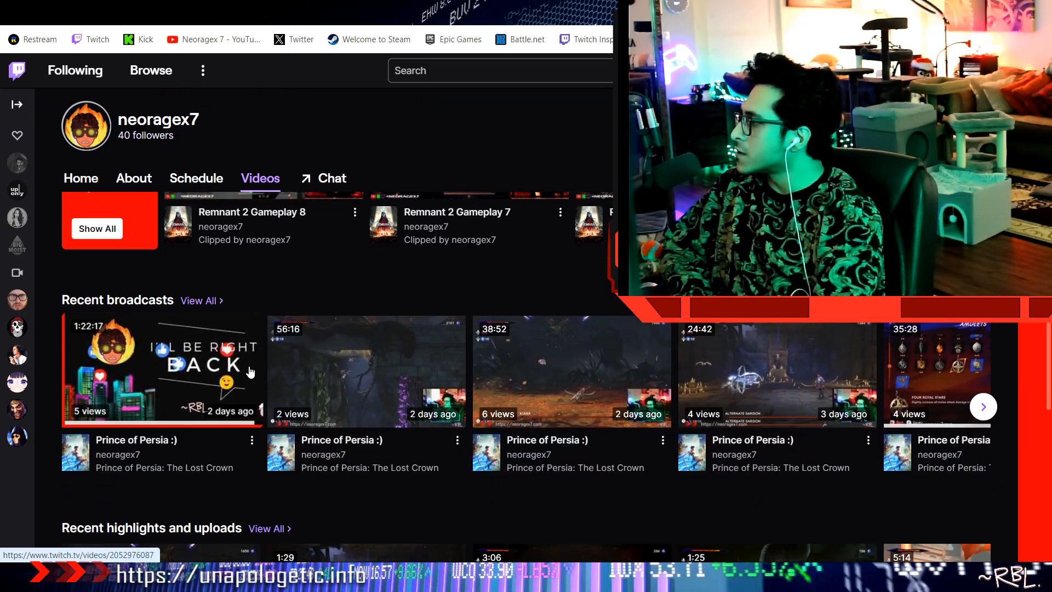
mouse_move(366, 394)
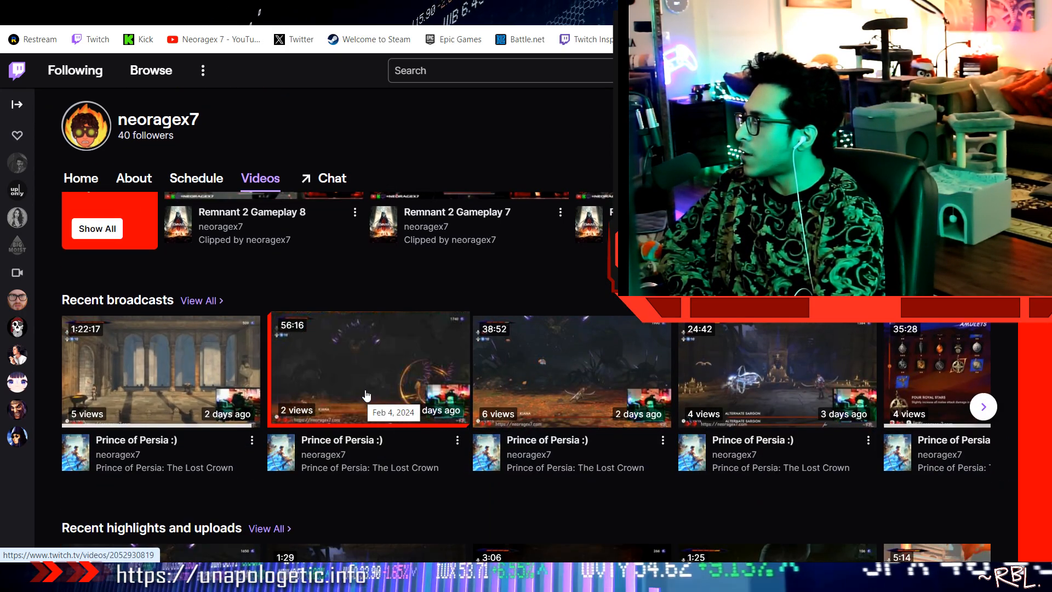
left_click(369, 370)
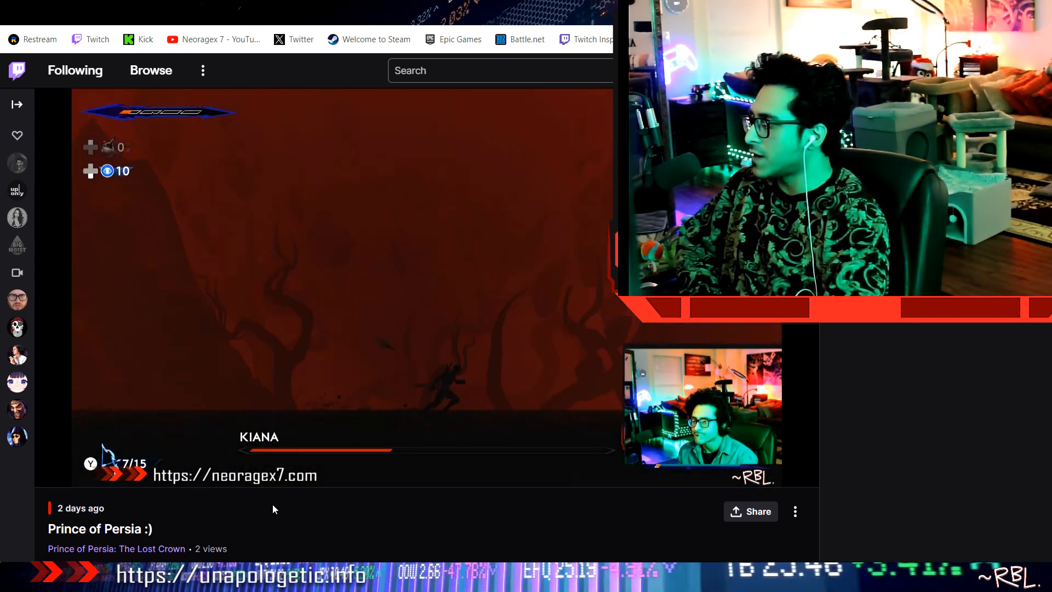
mouse_move(298, 506)
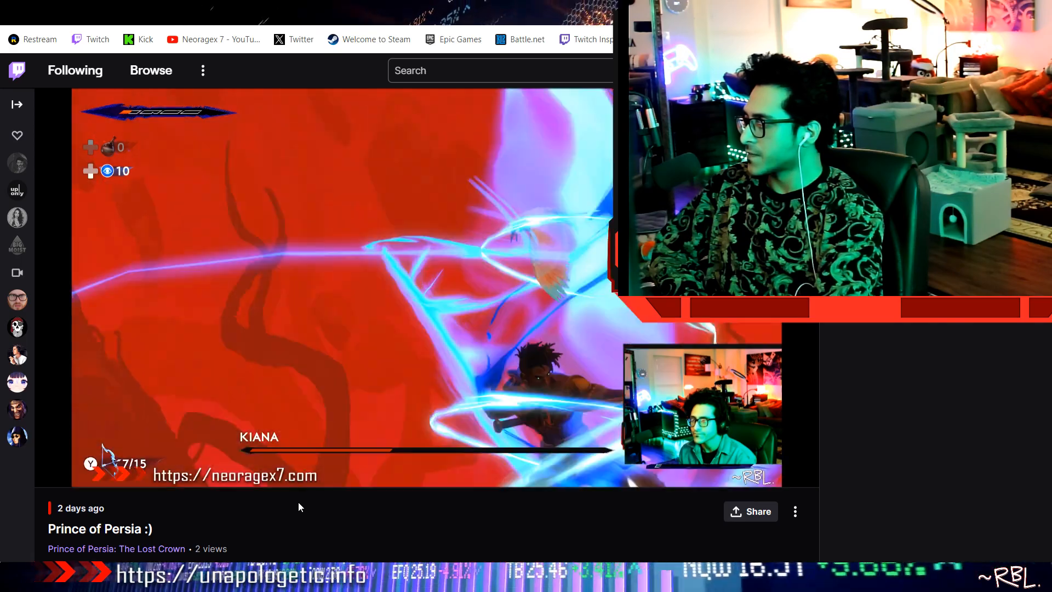